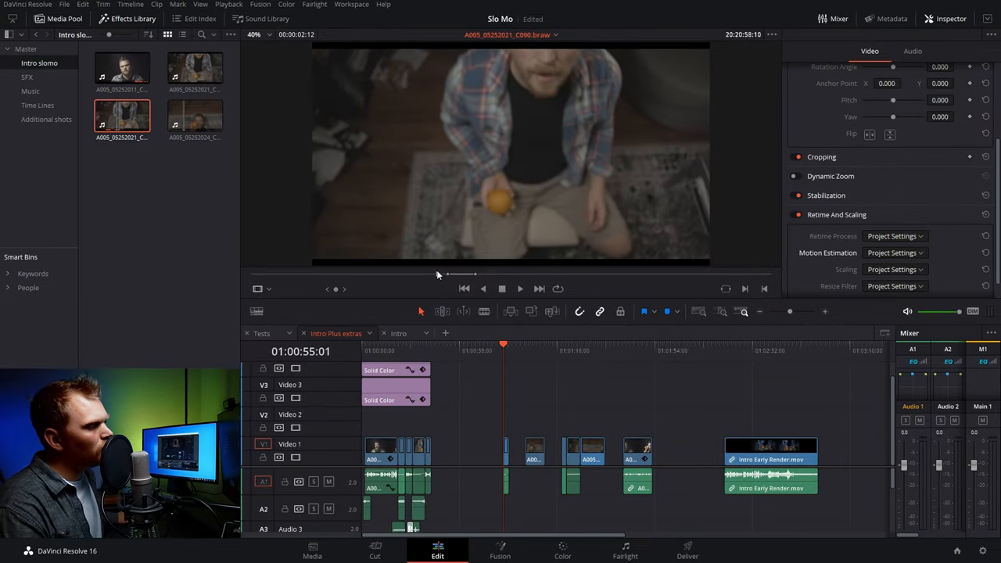
- Scrub the slow-motion clip preview to a later frame in the source viewer
{"action": "left_click", "coordinate": [520, 289]}
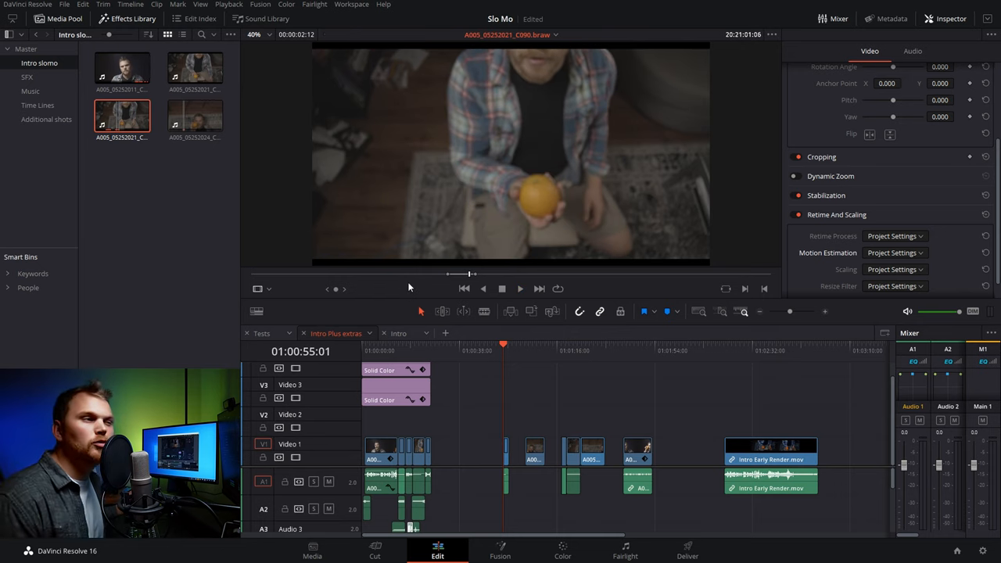
{"action": "mouse_move", "coordinate": [413, 286]}
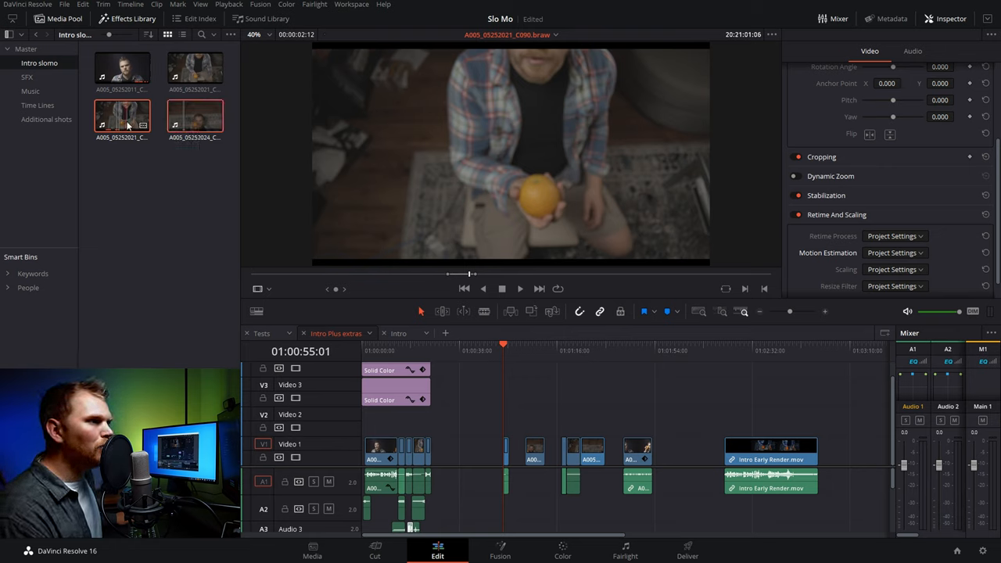
- Open Clip Attributes for the two selected clips to check their video frame rate
{"action": "right_click", "coordinate": [121, 117]}
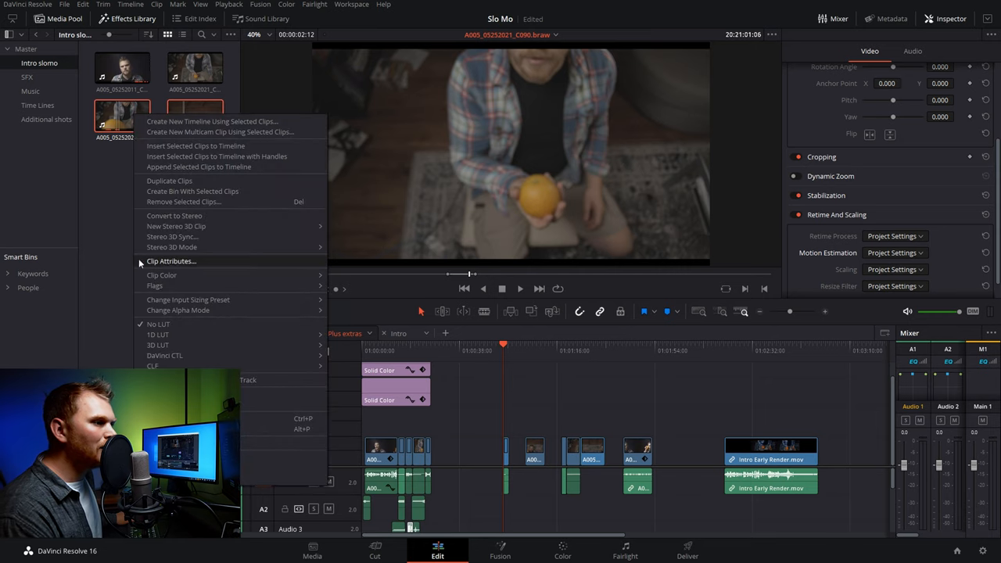
{"action": "left_click", "coordinate": [171, 261]}
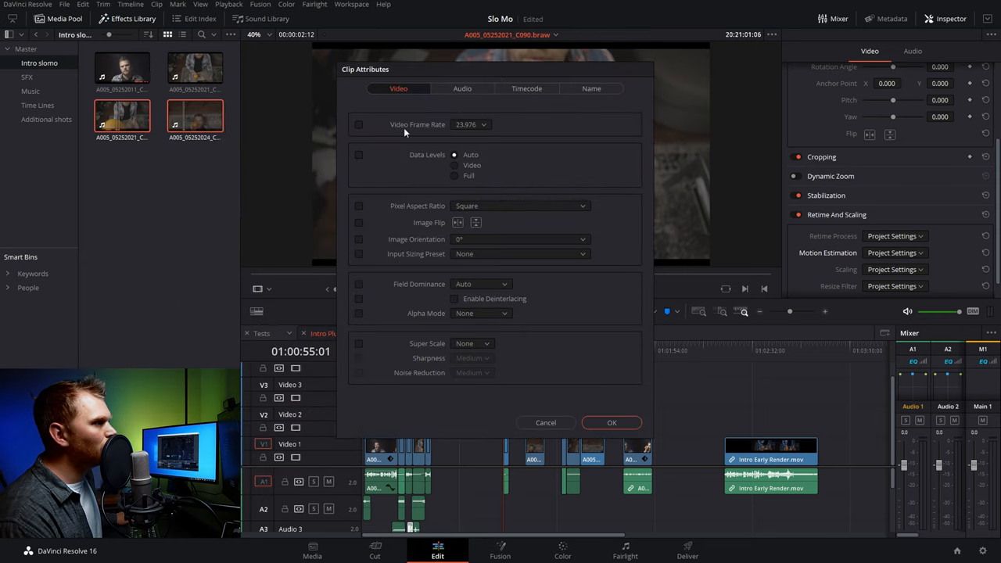
{"action": "left_click", "coordinate": [471, 124]}
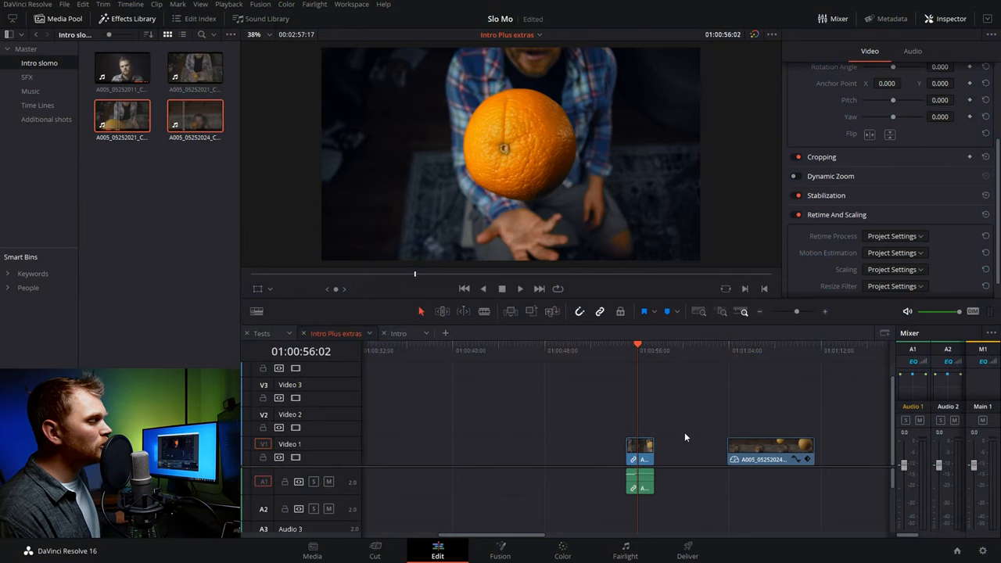
- Change the orange-toss timeline clip's speed to 50% with Change Clip Speed
{"action": "right_click", "coordinate": [640, 446]}
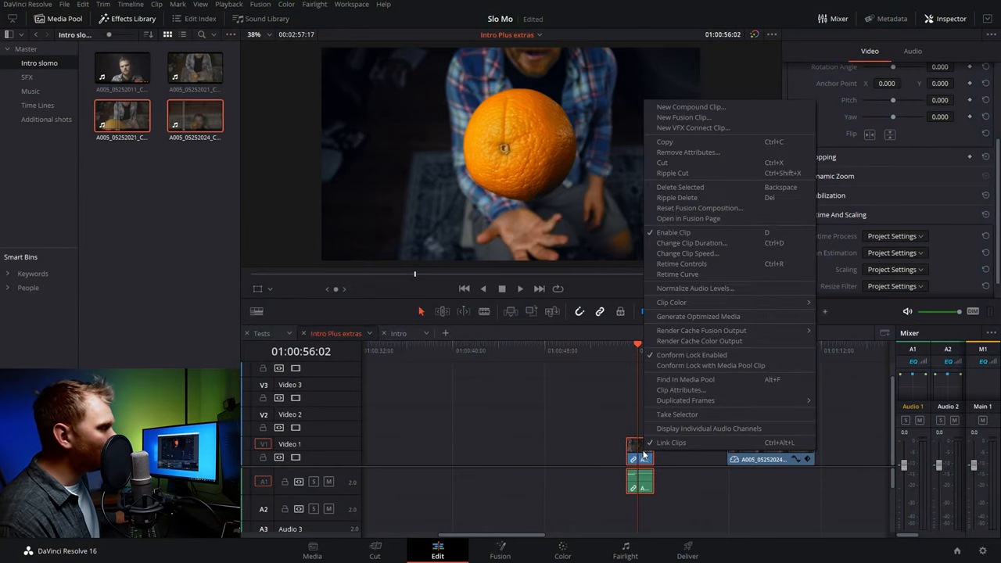
{"action": "left_click", "coordinate": [689, 253]}
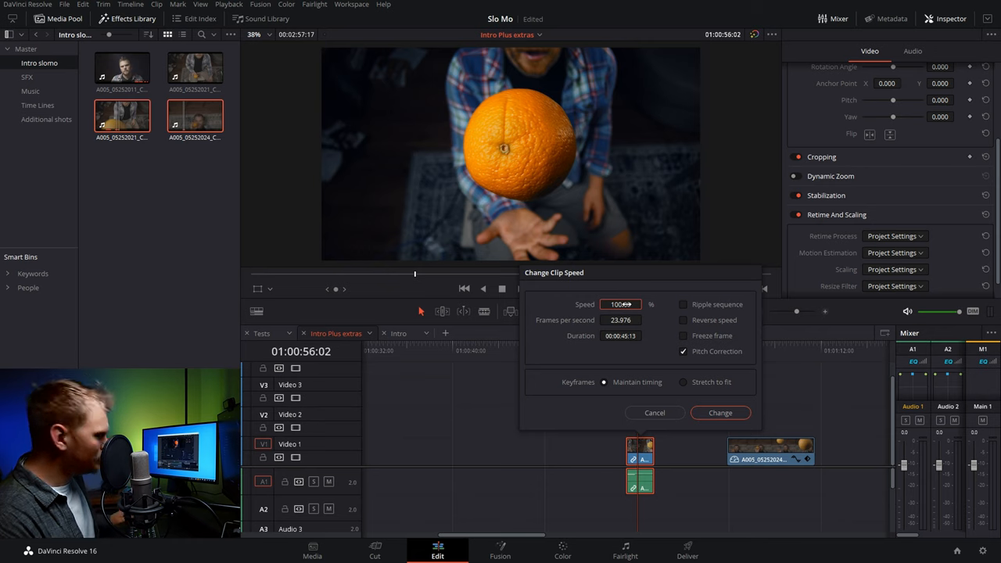
{"action": "type", "text": "50"}
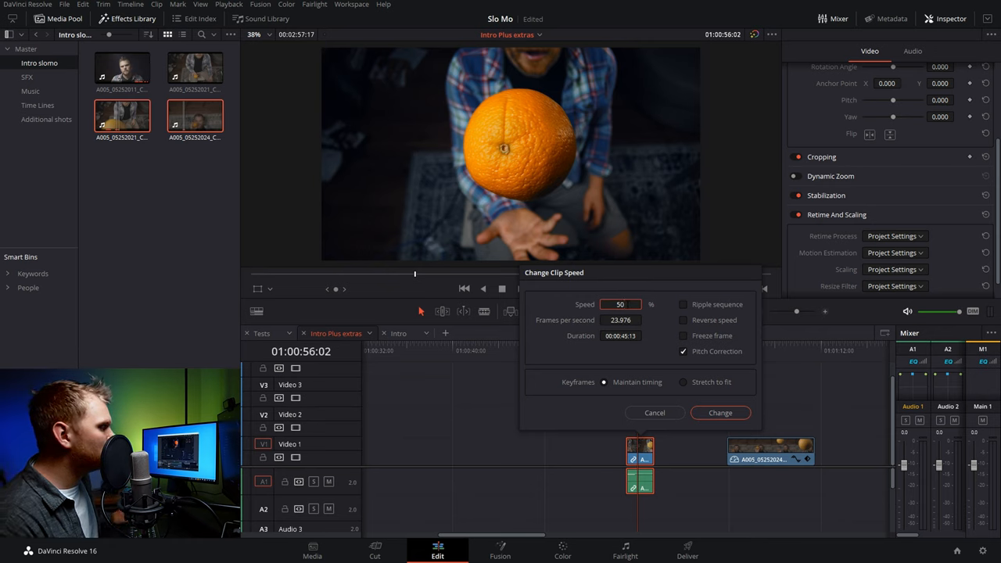
{"action": "left_click", "coordinate": [719, 413]}
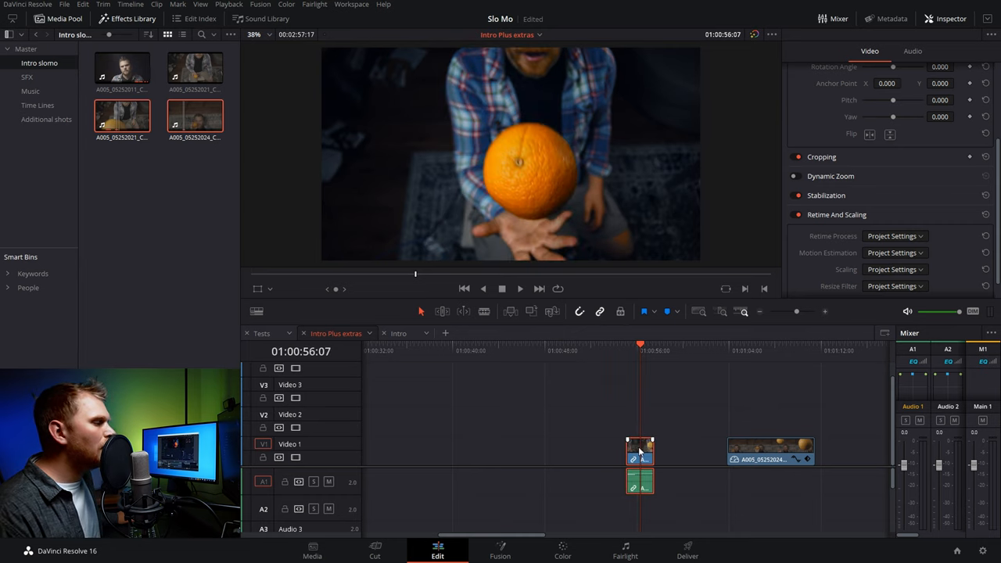
- Display the retime speed bar on the 50% orange-toss clip
{"action": "right_click", "coordinate": [640, 450]}
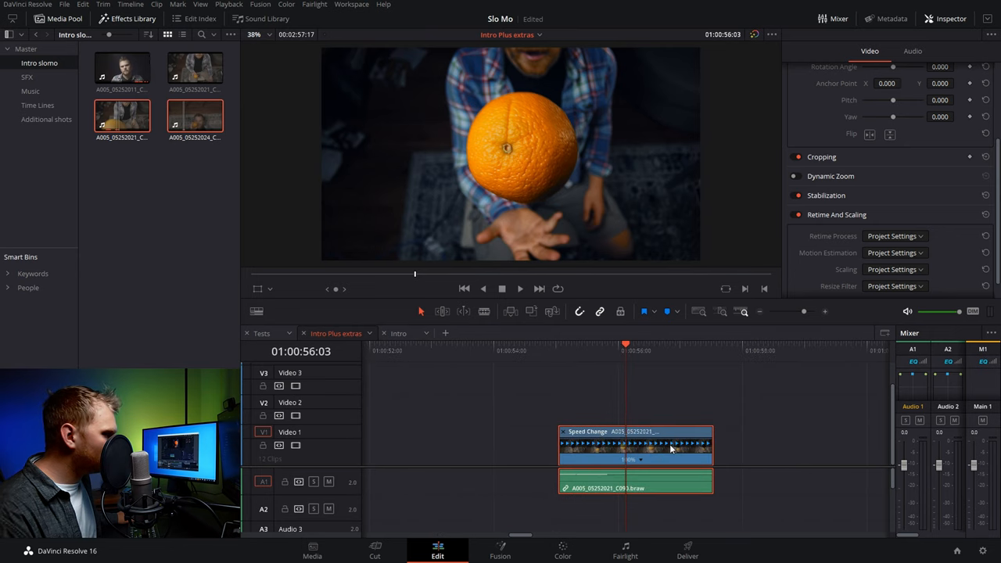
{"action": "mouse_move", "coordinate": [712, 431]}
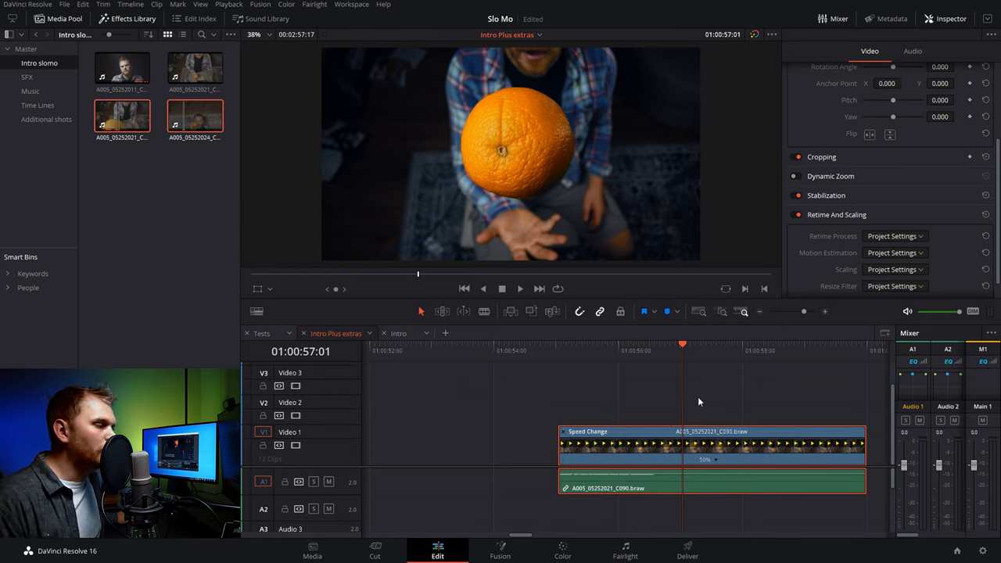
{"action": "left_click", "coordinate": [559, 350]}
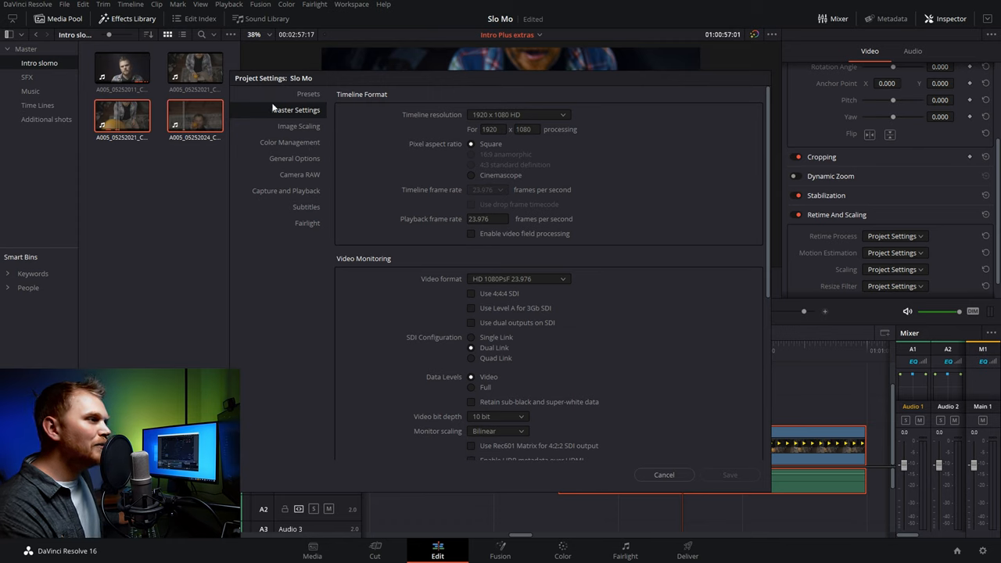
- Set Master Settings' Frame Interpolation retime process to Optical Flow
{"action": "scroll", "scroll_direction": "down", "scroll_amount": 3}
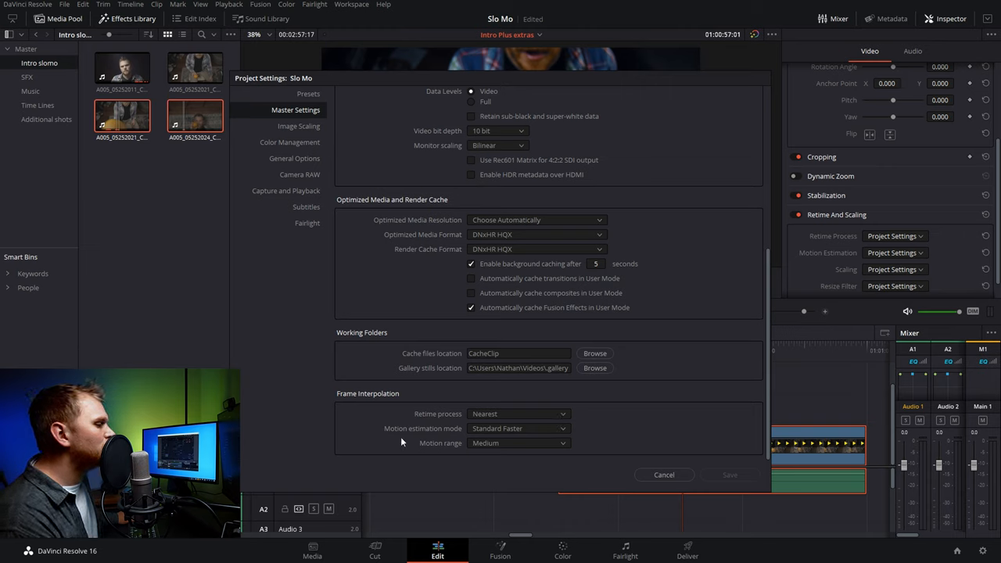
{"action": "left_click", "coordinate": [519, 414]}
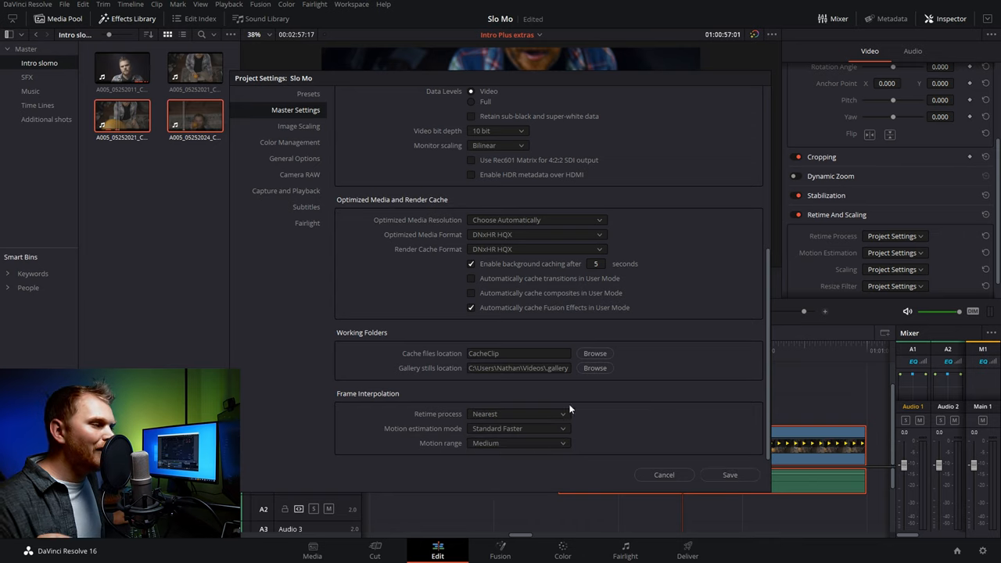
{"action": "left_click", "coordinate": [519, 414]}
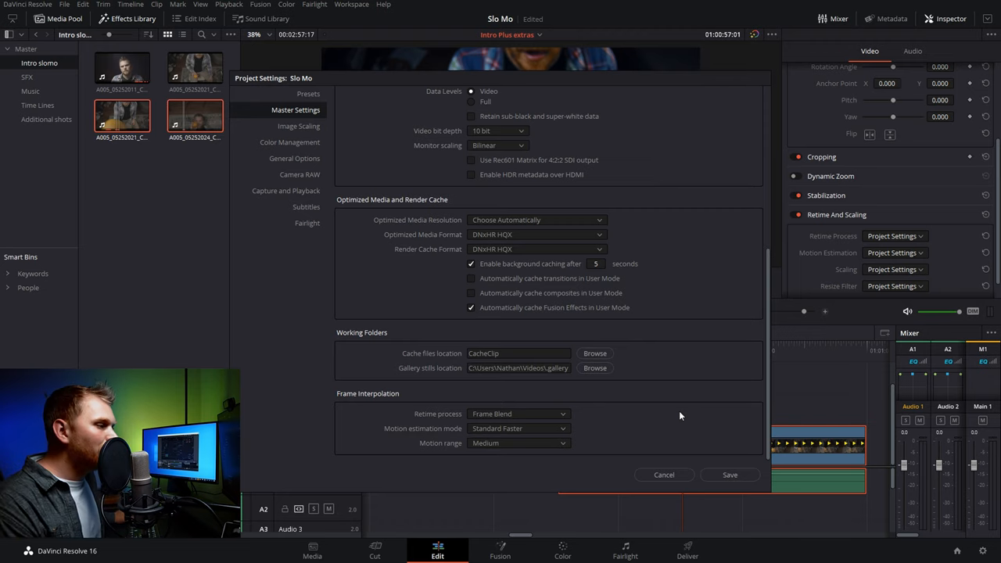
{"action": "left_click", "coordinate": [519, 414]}
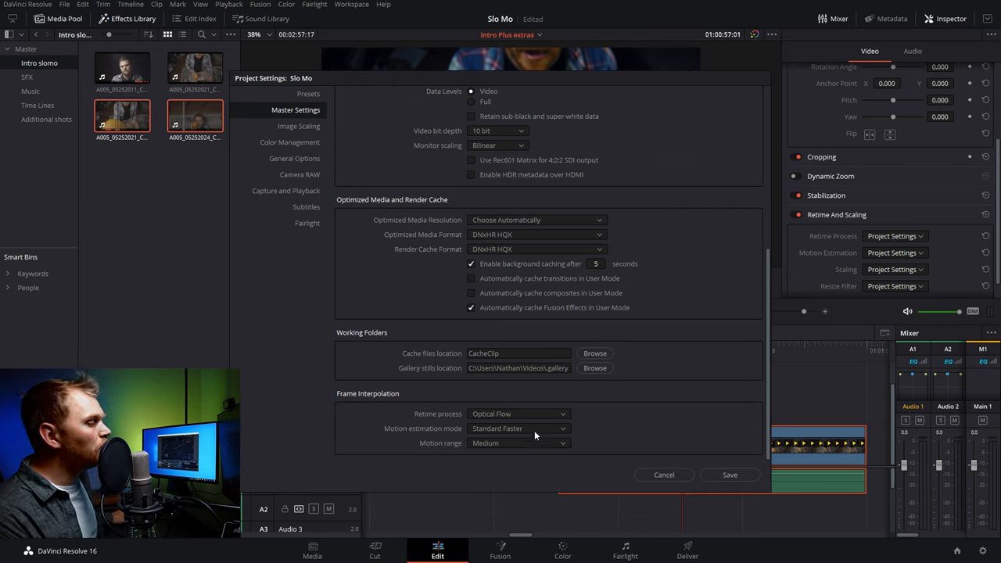
- Keep Standard Faster motion estimation and save the Project Settings
{"action": "left_click", "coordinate": [518, 428]}
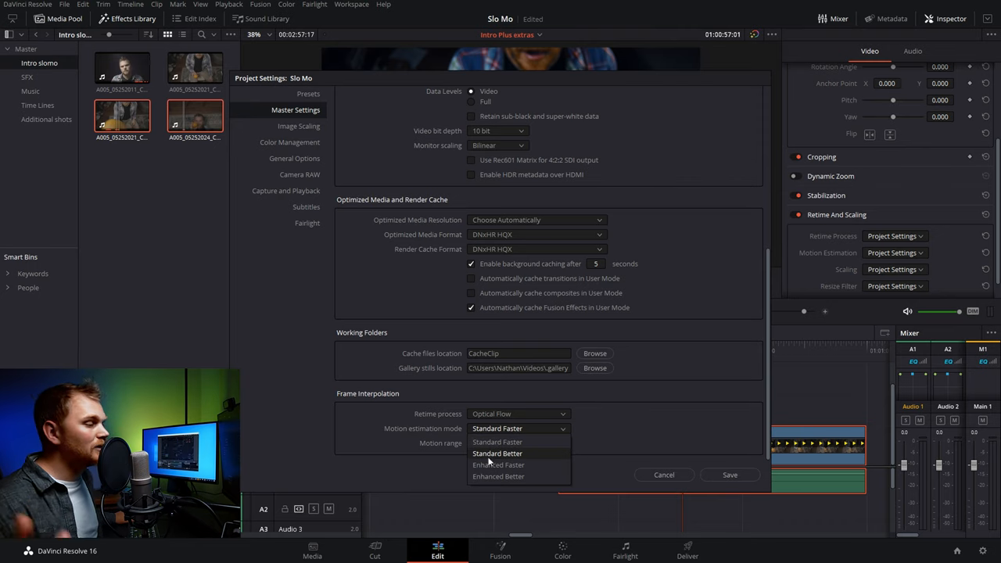
{"action": "mouse_move", "coordinate": [498, 465]}
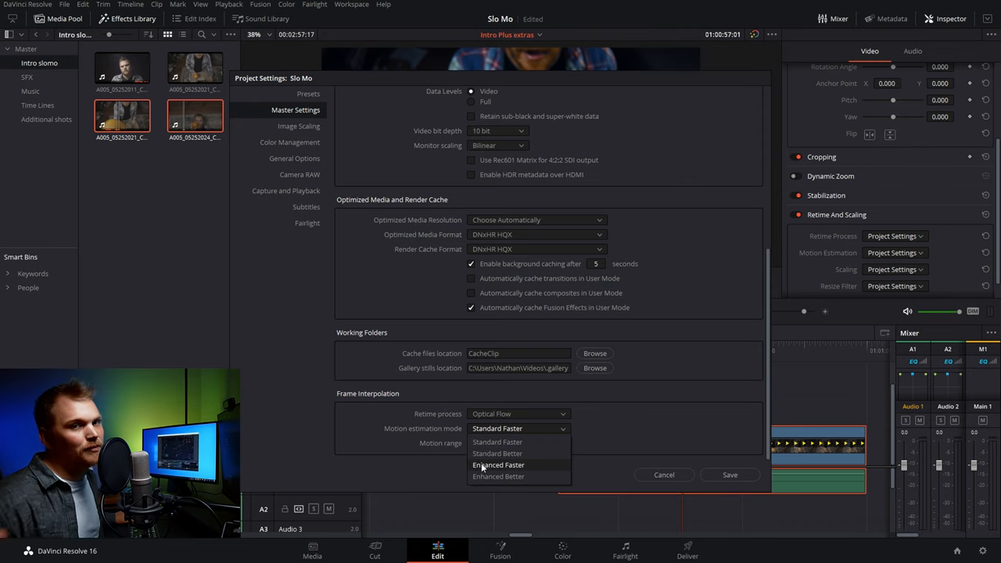
{"action": "mouse_move", "coordinate": [610, 456]}
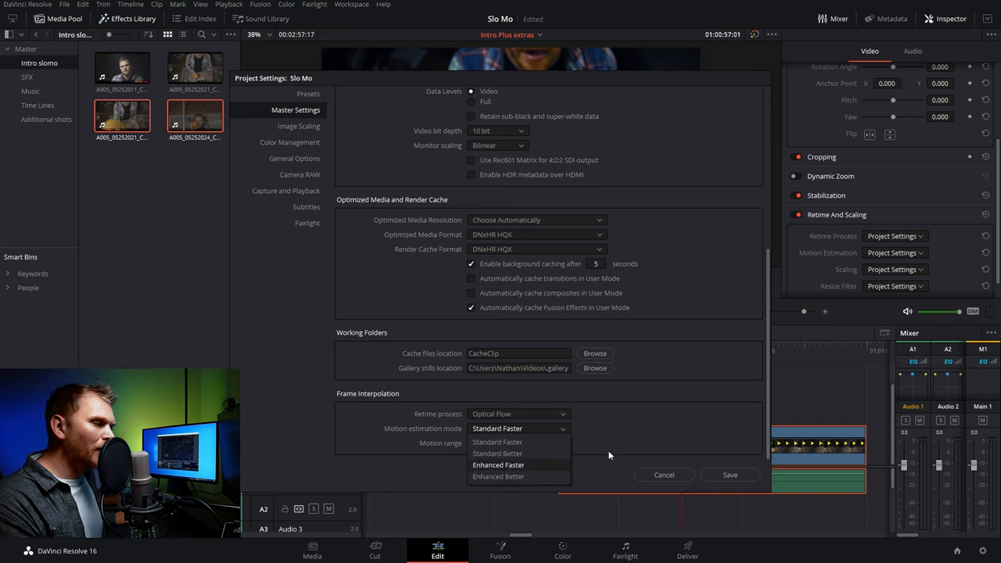
{"action": "left_click", "coordinate": [497, 442]}
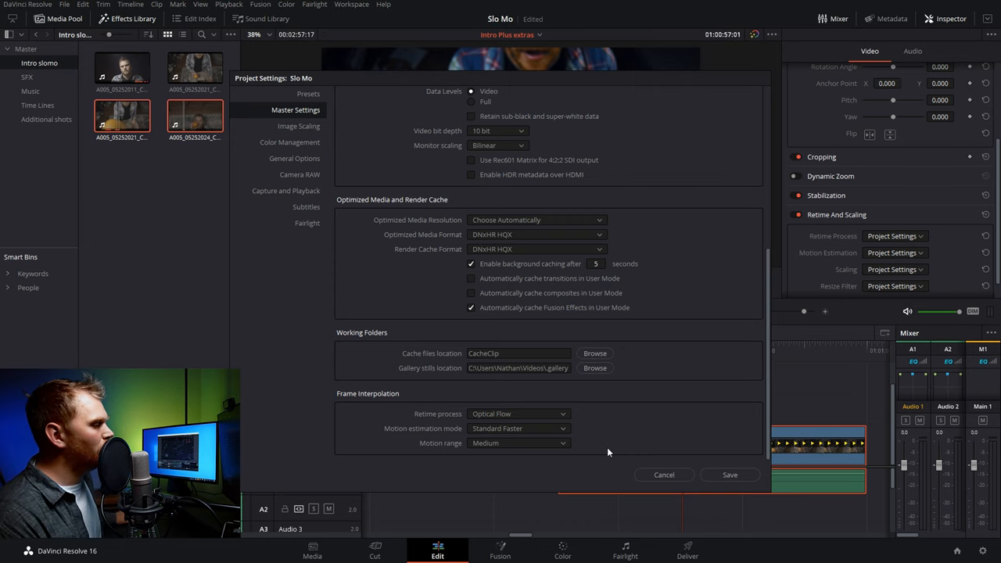
{"action": "mouse_move", "coordinate": [454, 423]}
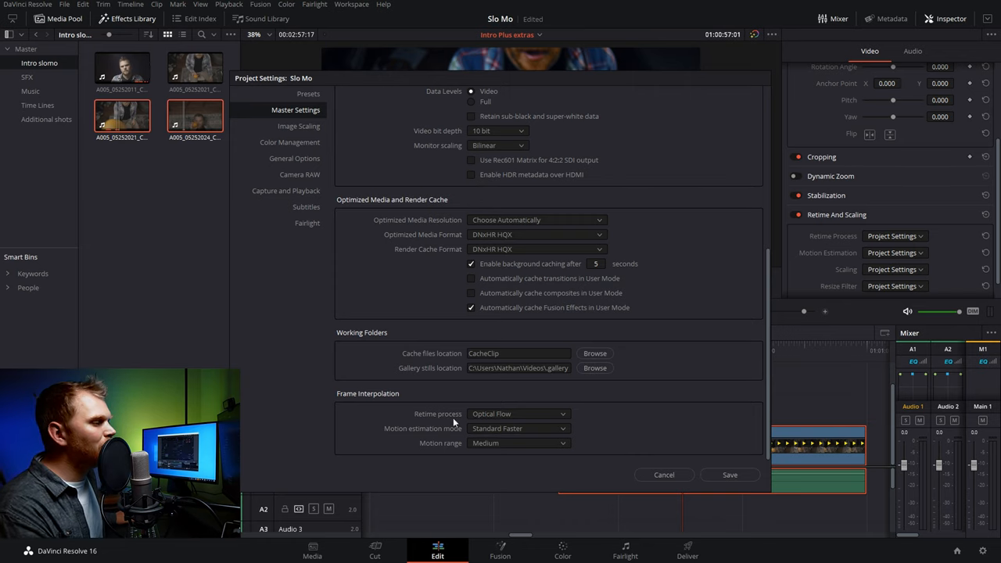
{"action": "mouse_move", "coordinate": [562, 431]}
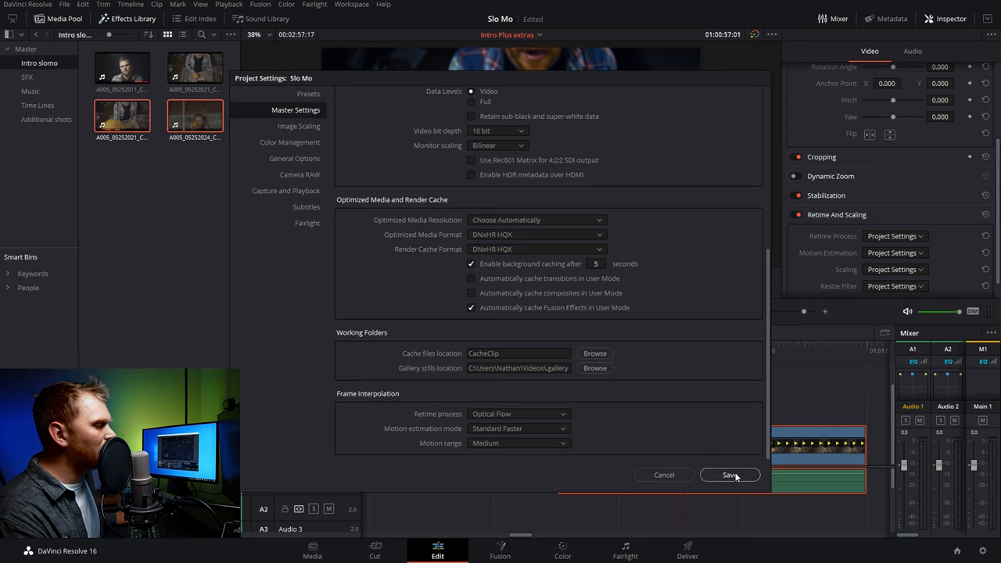
{"action": "left_click", "coordinate": [729, 475]}
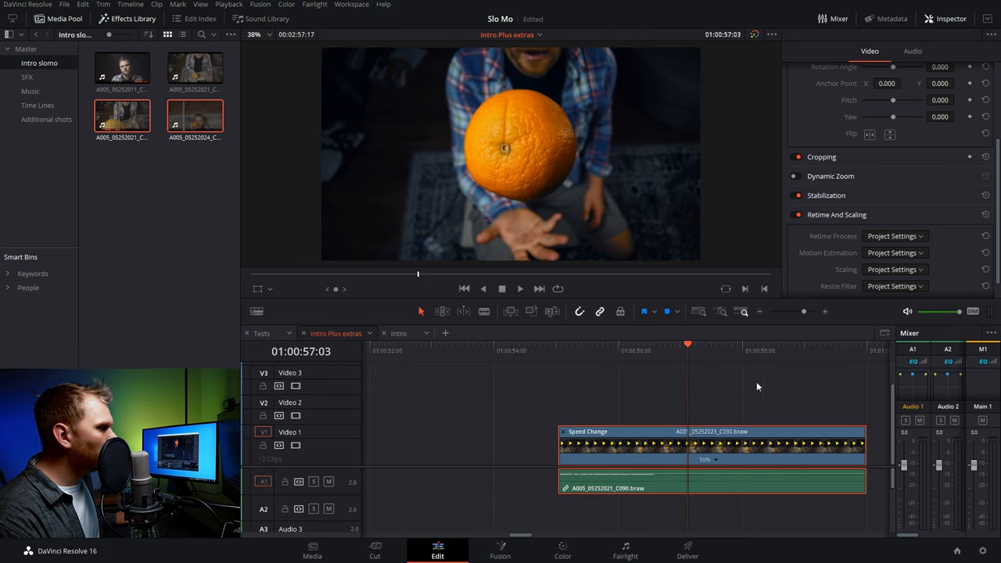
- Give the orange clip Optical Flow with Enhanced Better motion estimation and scrub it
{"action": "left_click", "coordinate": [636, 350]}
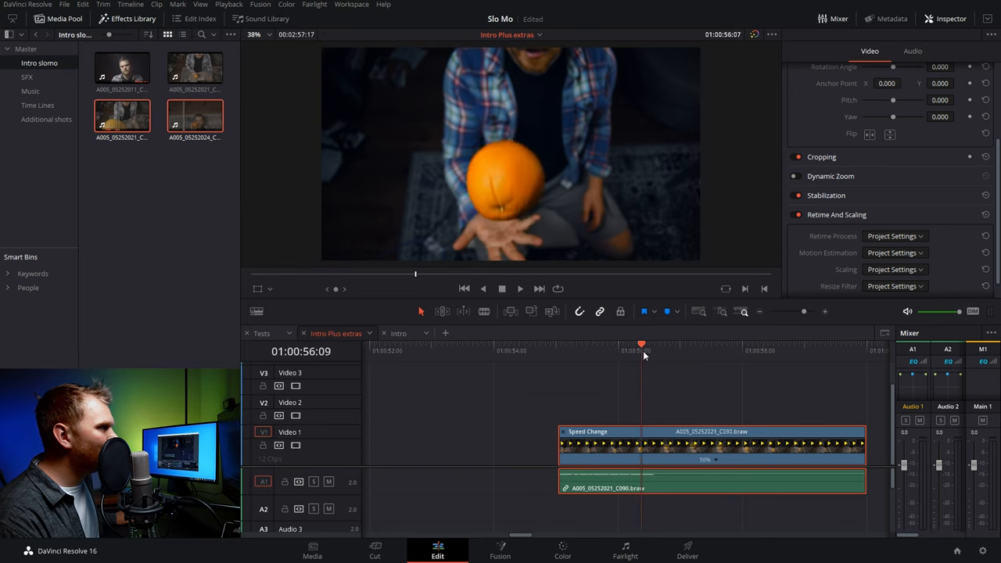
{"action": "left_click", "coordinate": [895, 235]}
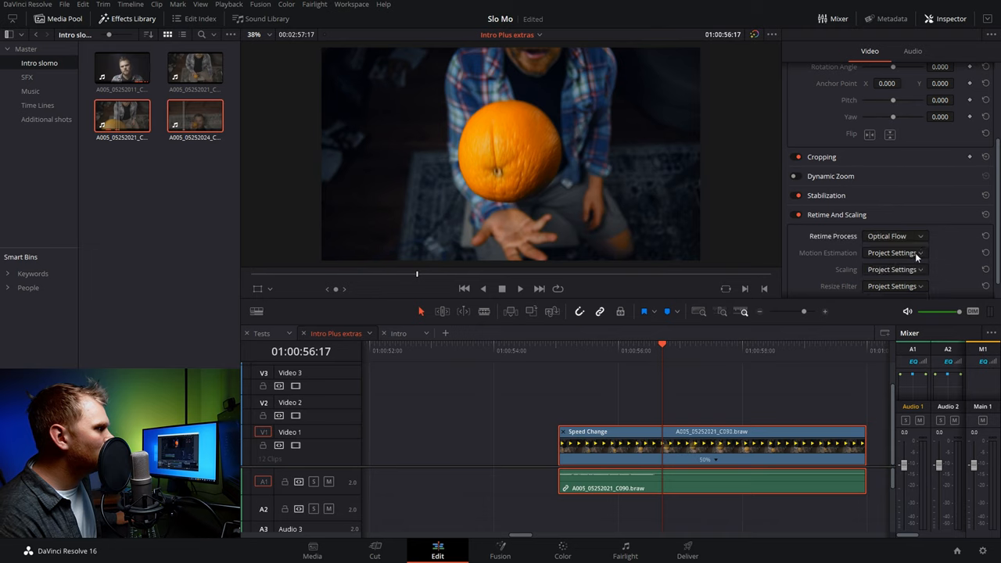
{"action": "left_click", "coordinate": [894, 253]}
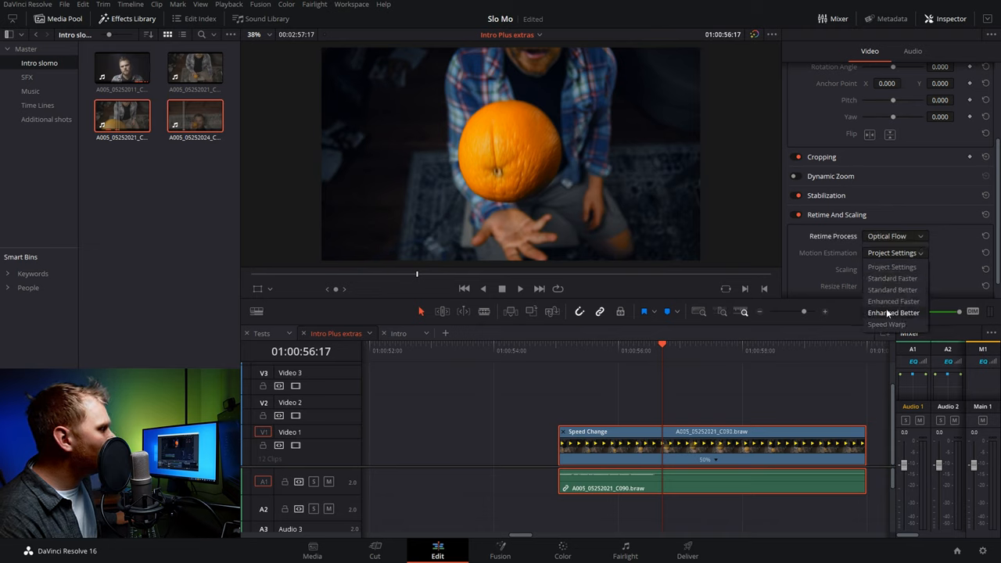
{"action": "left_click", "coordinate": [893, 313]}
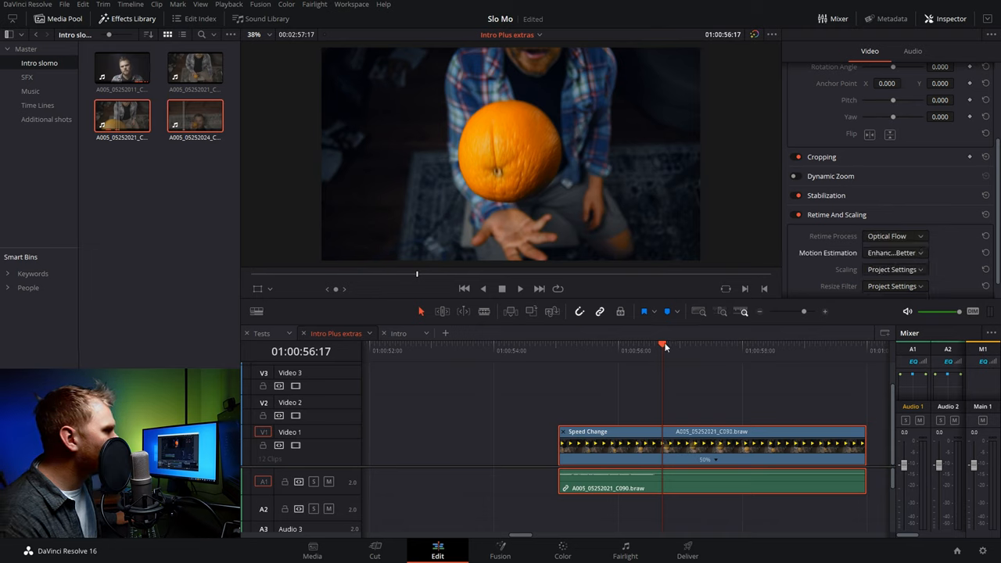
{"action": "left_click_drag", "start_coordinate": [664, 345], "coordinate": [634, 344]}
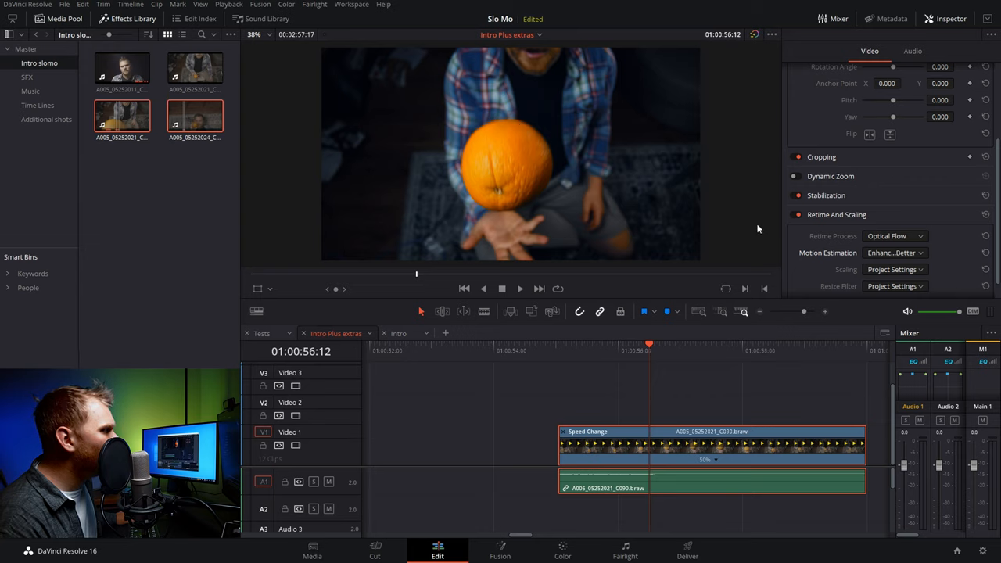
- Preview the orange clip with Speed Warp, then return motion estimation to Project Settings
{"action": "left_click", "coordinate": [894, 252]}
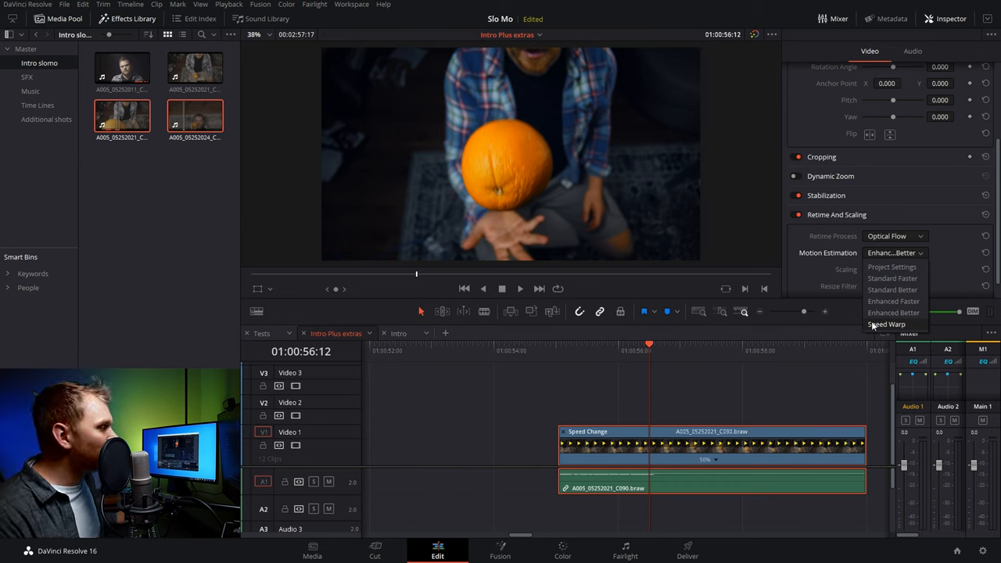
{"action": "left_click", "coordinate": [886, 324]}
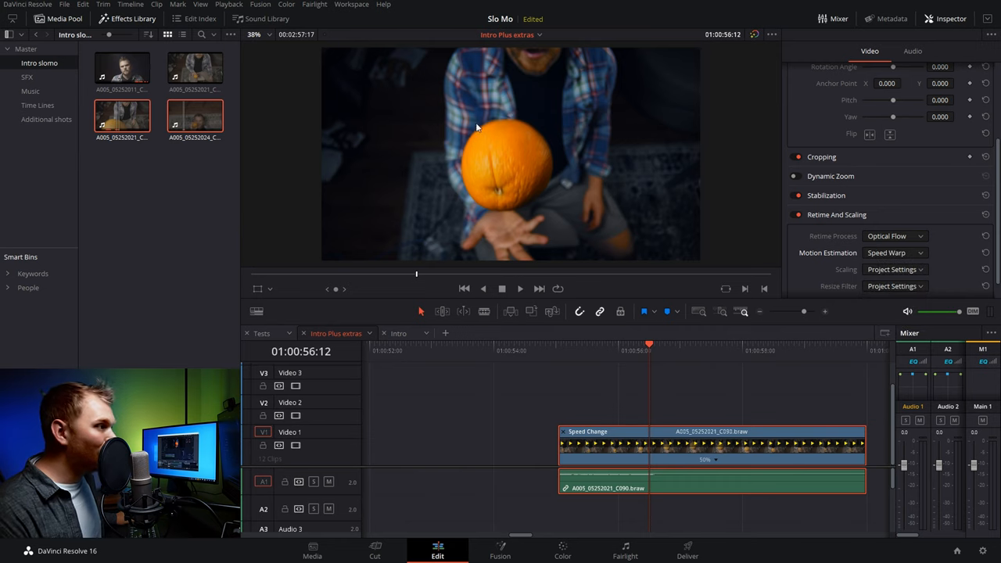
{"action": "mouse_move", "coordinate": [676, 413]}
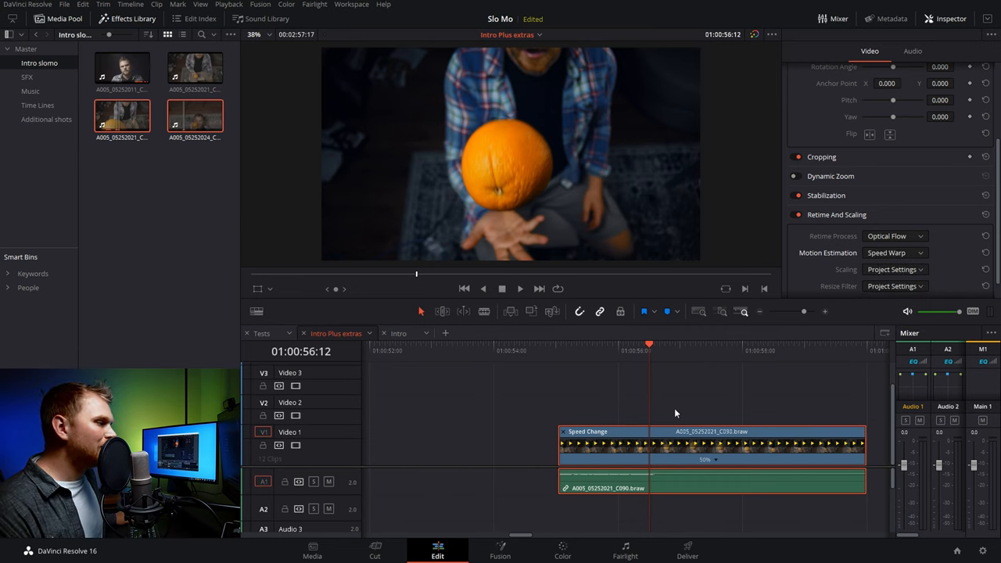
{"action": "left_click", "coordinate": [576, 351]}
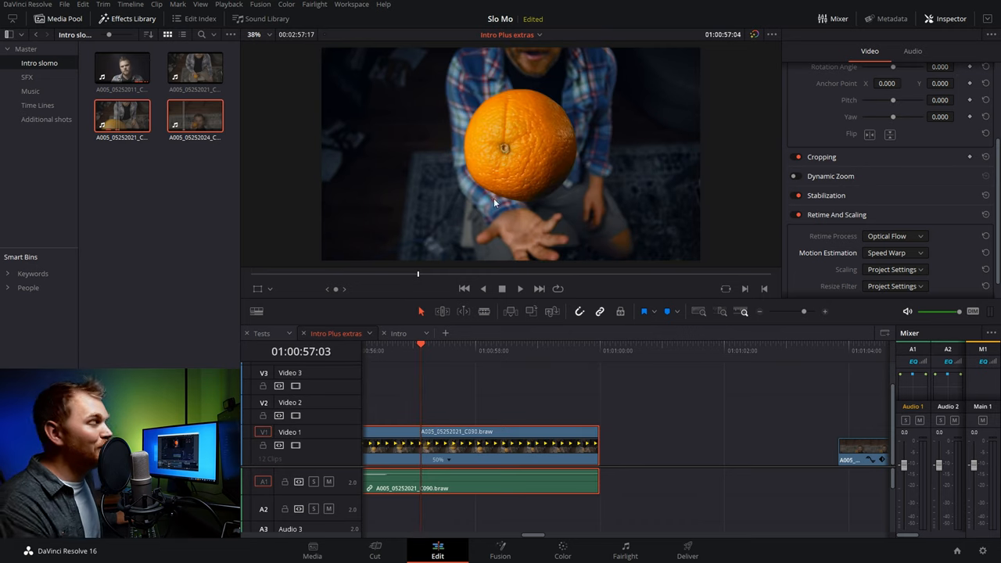
{"action": "mouse_move", "coordinate": [412, 371]}
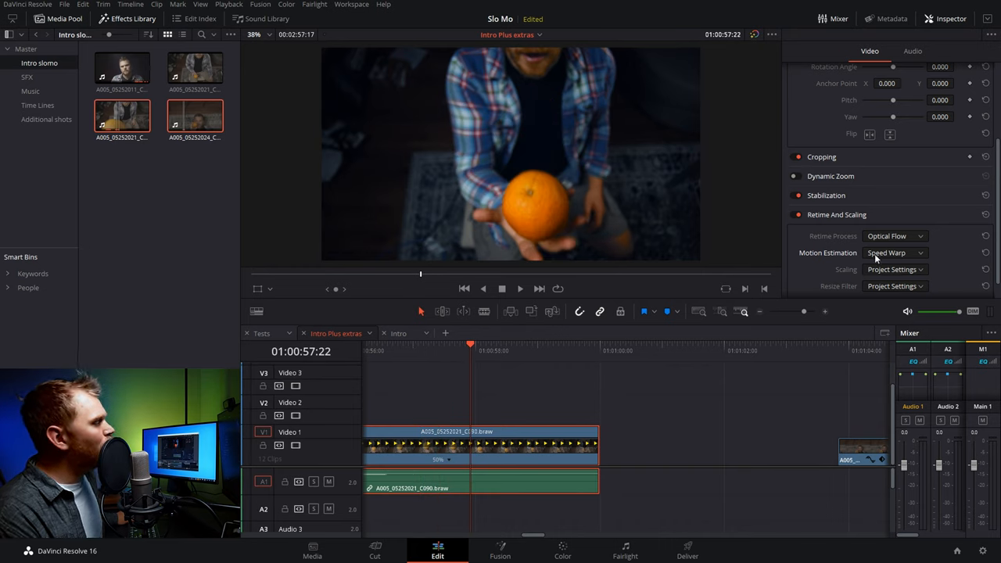
{"action": "left_click", "coordinate": [896, 252]}
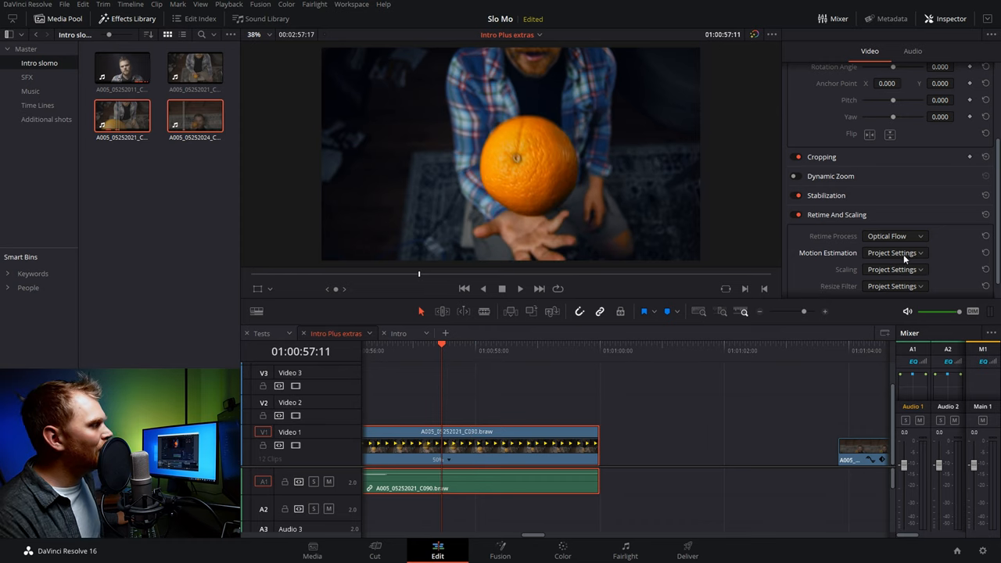
{"action": "left_click", "coordinate": [894, 253]}
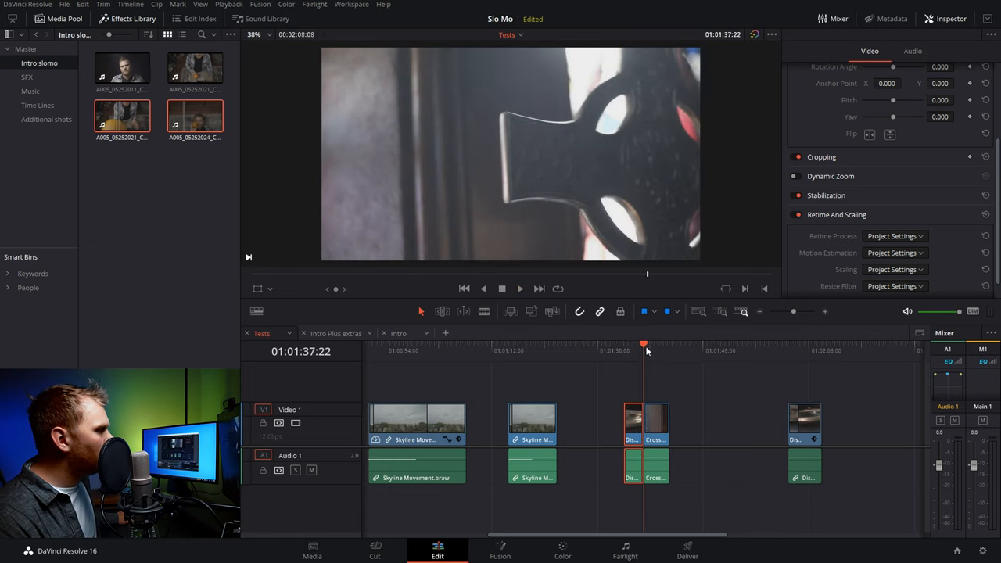
- Deselect all, move the Dish clip left leaving a gap before Cross, and select it
{"action": "left_click", "coordinate": [624, 345]}
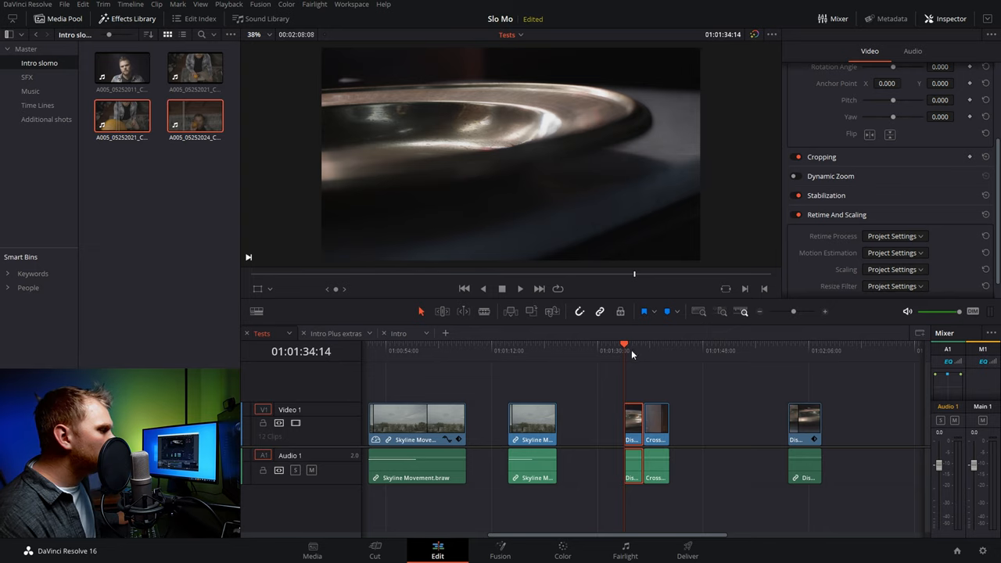
{"action": "left_click", "coordinate": [520, 289]}
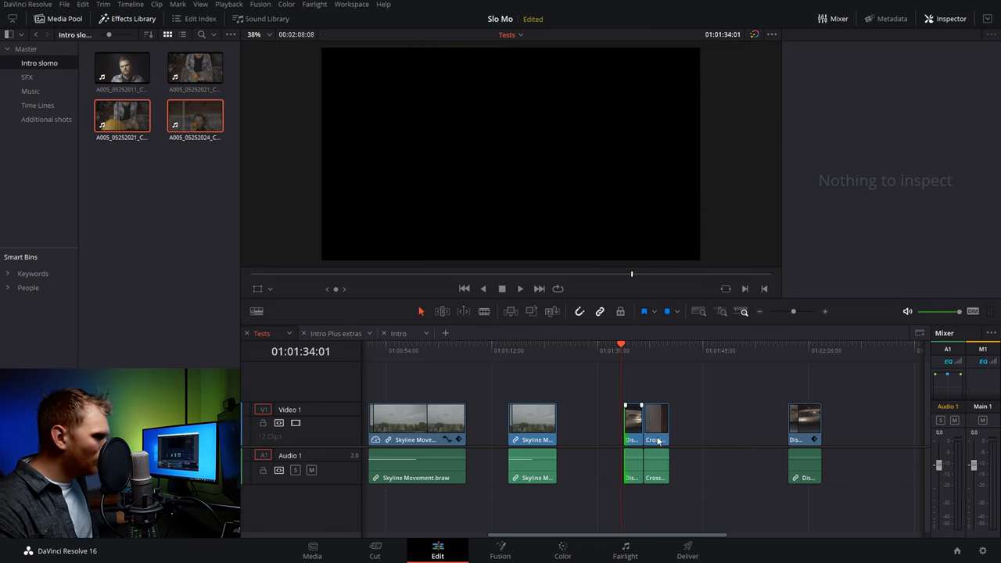
{"action": "left_click", "coordinate": [610, 423]}
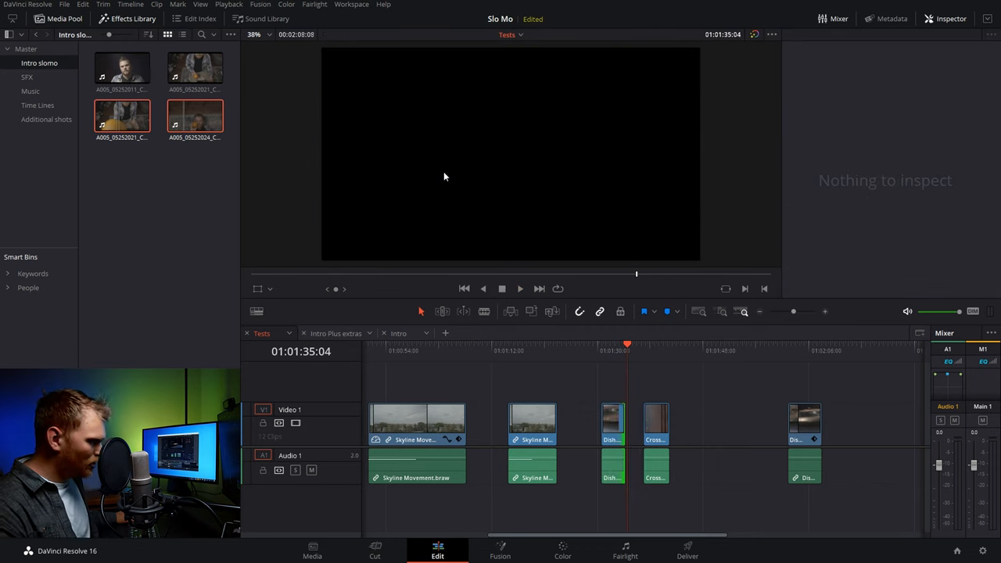
{"action": "left_click", "coordinate": [612, 419]}
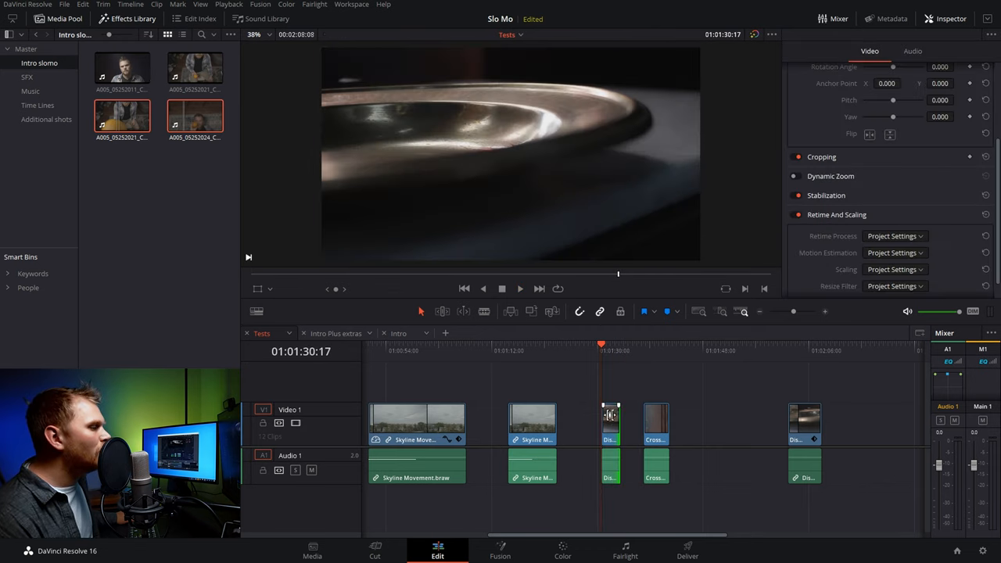
- Stretch the Dish clip to 50% via its retime handle and view its metadata
{"action": "left_click", "coordinate": [610, 418]}
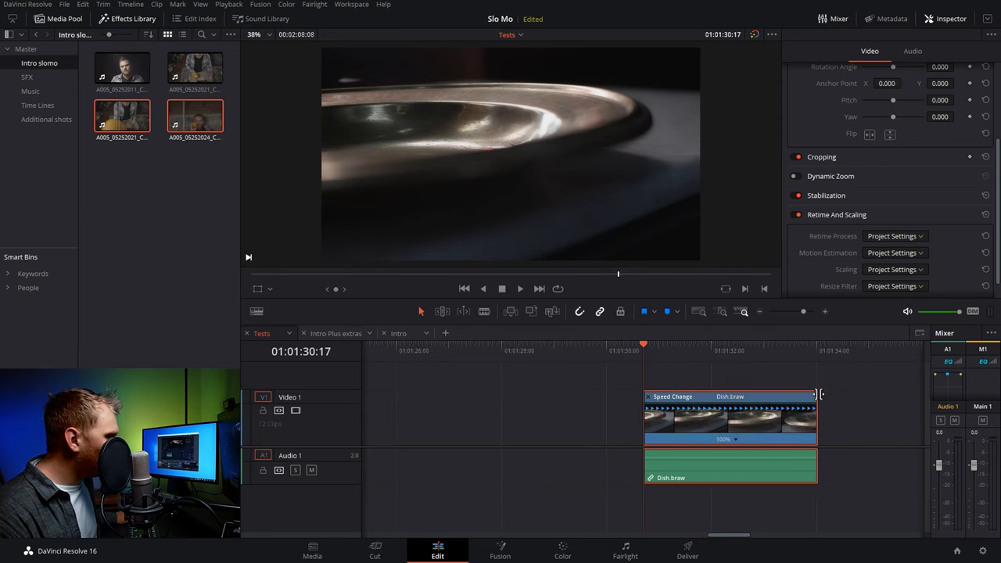
{"action": "left_click_drag", "start_coordinate": [817, 395], "coordinate": [919, 395]}
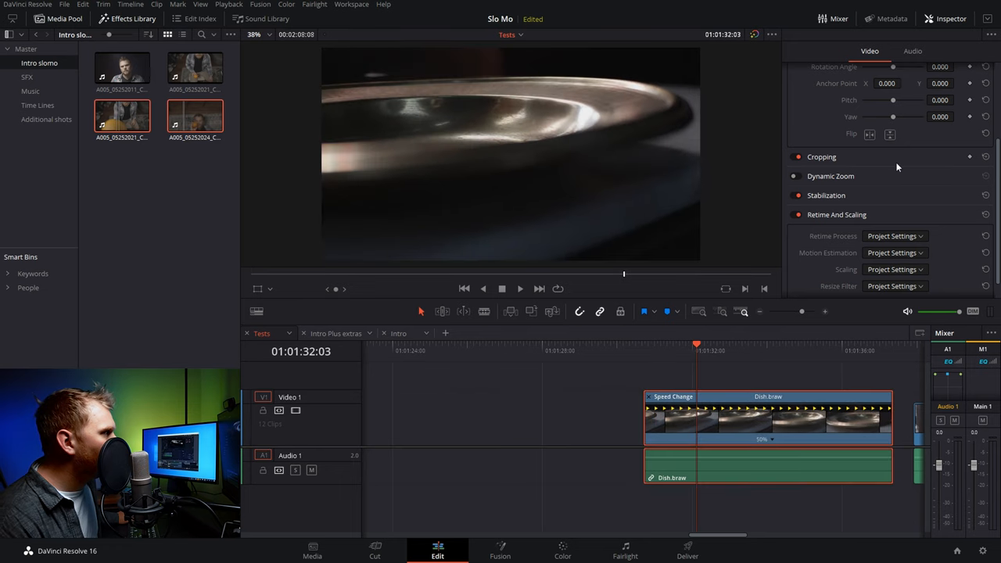
{"action": "left_click", "coordinate": [891, 18]}
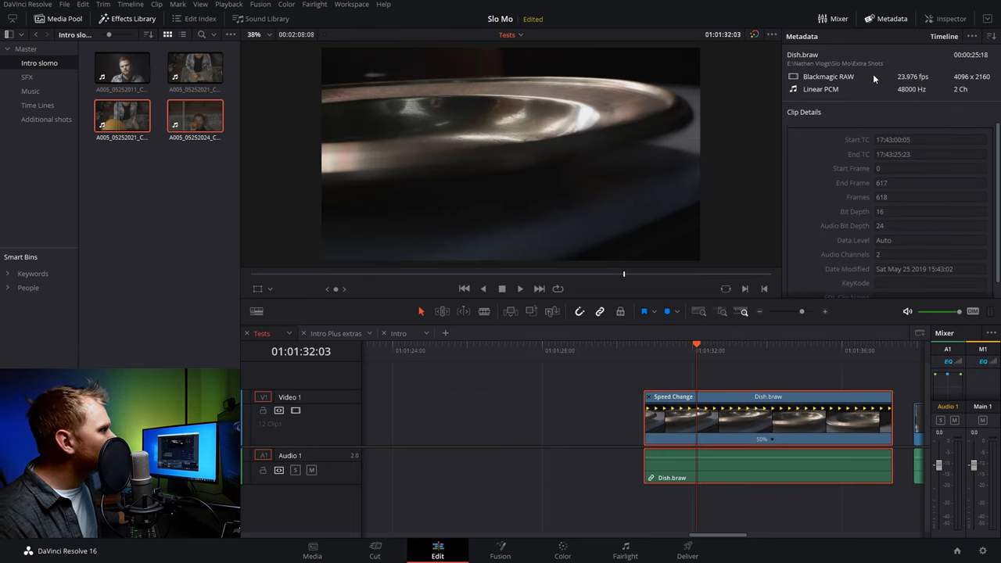
{"action": "mouse_move", "coordinate": [726, 388]}
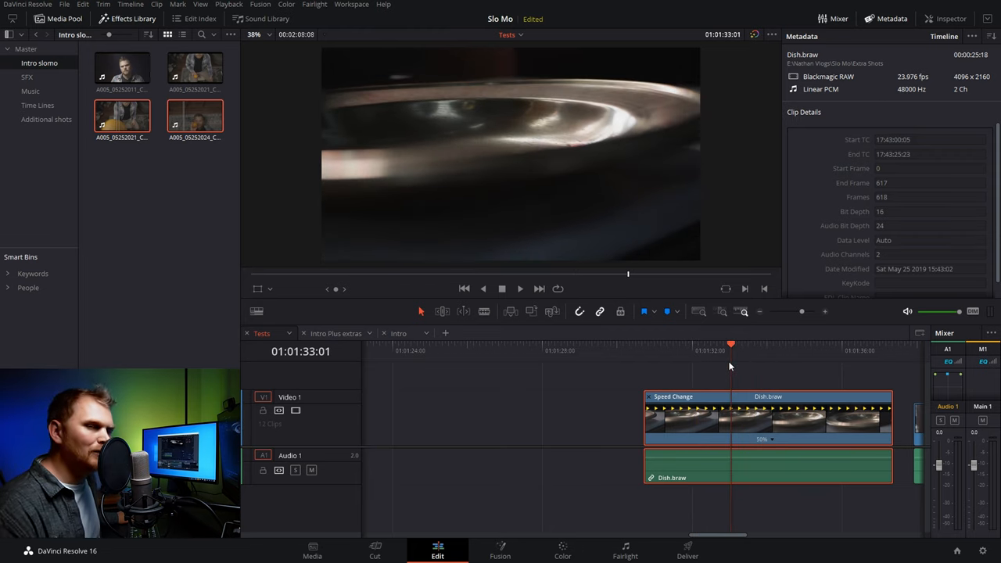
- Switch the Dish clip to Optical Flow retiming with Standard Faster motion estimation
{"action": "left_click", "coordinate": [945, 18]}
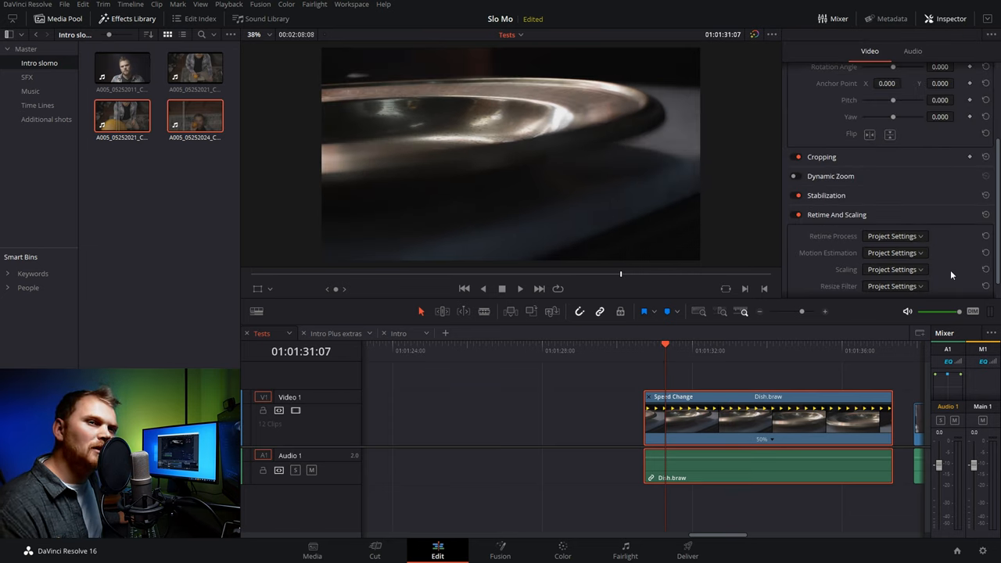
{"action": "left_click", "coordinate": [894, 252]}
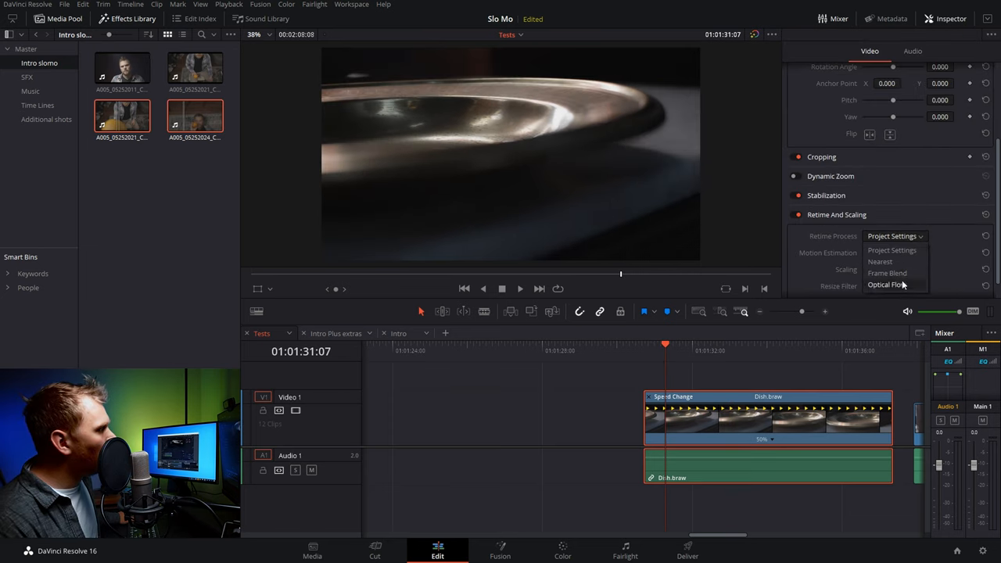
{"action": "left_click", "coordinate": [894, 252]}
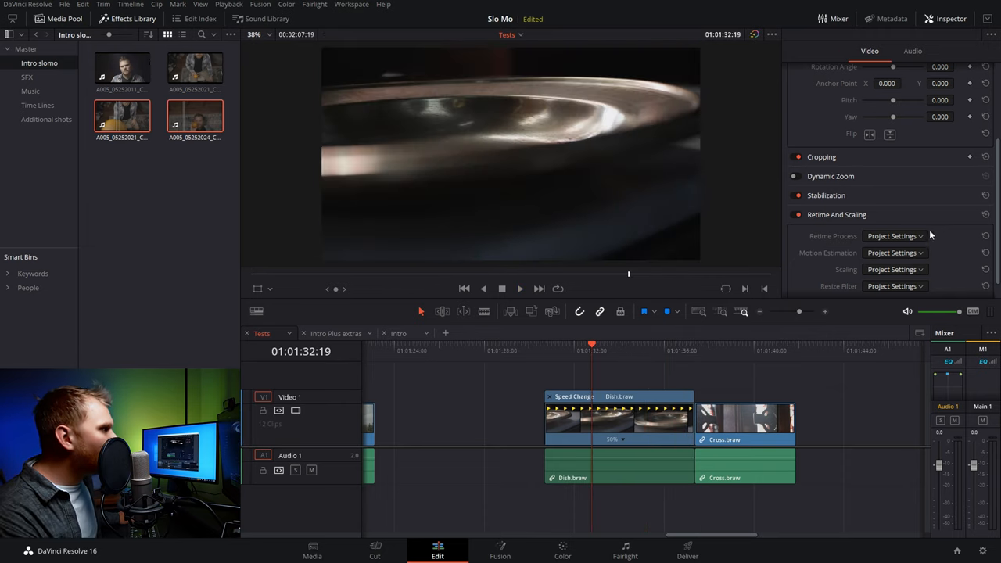
{"action": "left_click", "coordinate": [895, 235]}
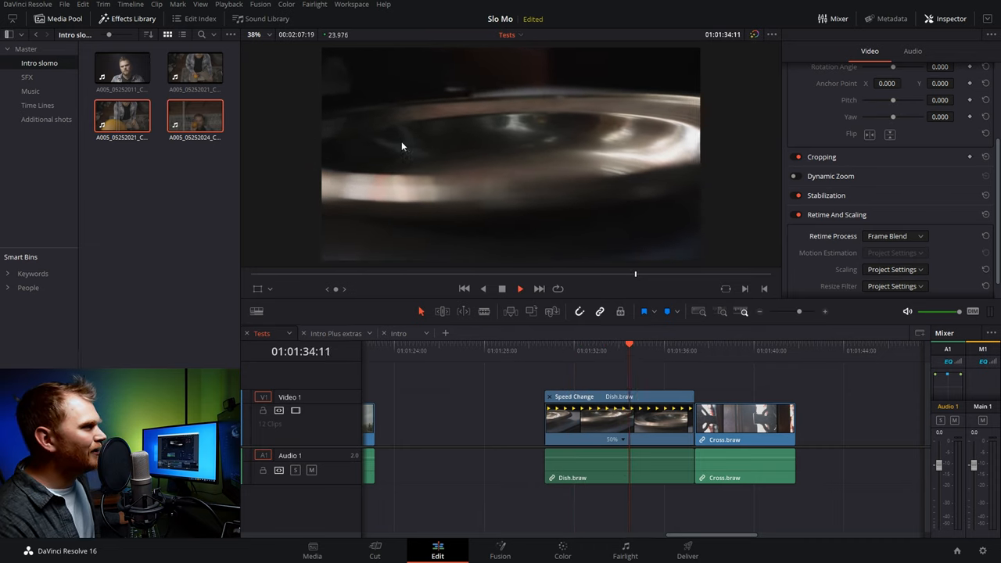
{"action": "left_click", "coordinate": [896, 235]}
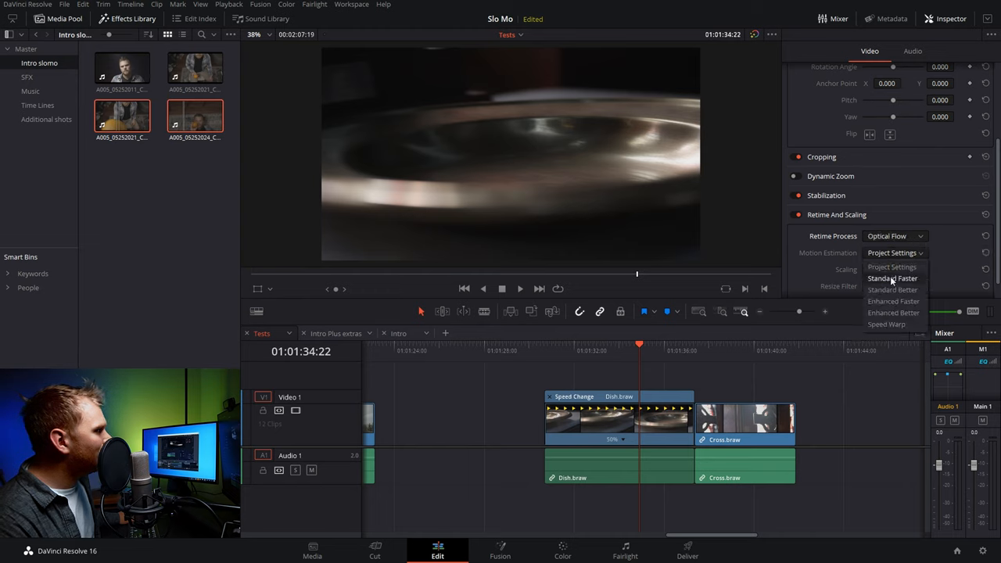
{"action": "left_click", "coordinate": [893, 279]}
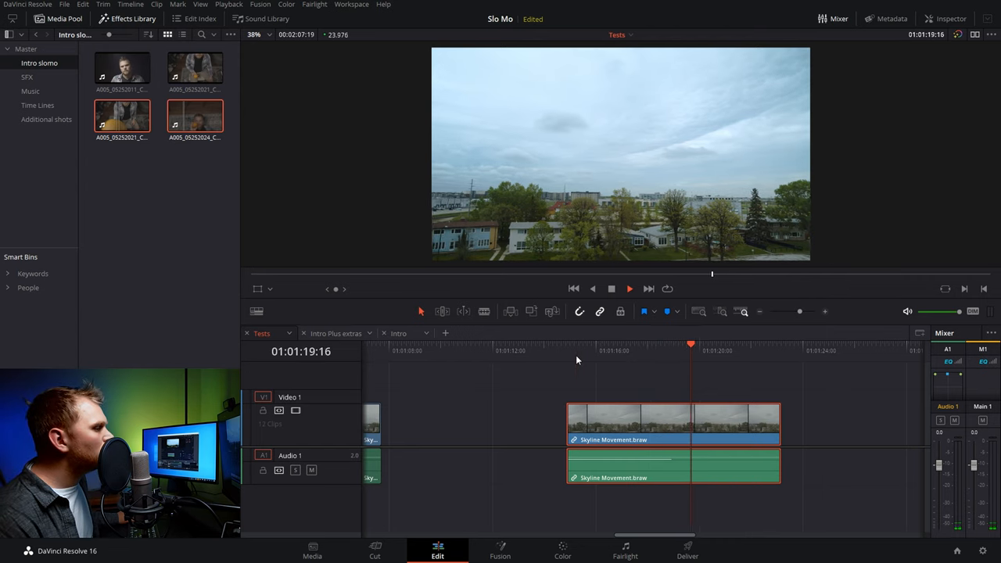
- Scrub Skyline Movement, then choose Speed Warp under Retime And Scaling for its 50% retime
{"action": "left_click", "coordinate": [891, 18]}
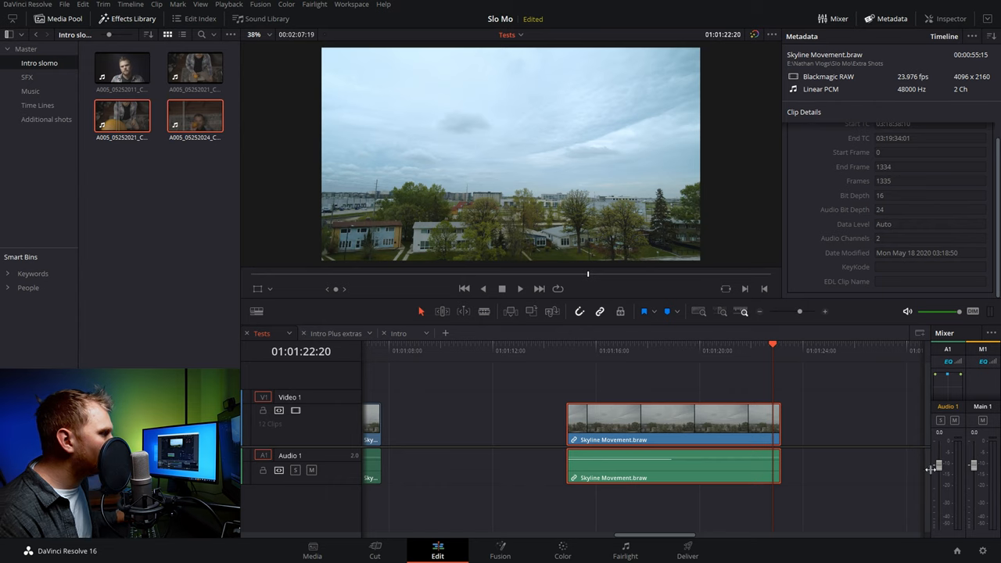
{"action": "left_click", "coordinate": [946, 18]}
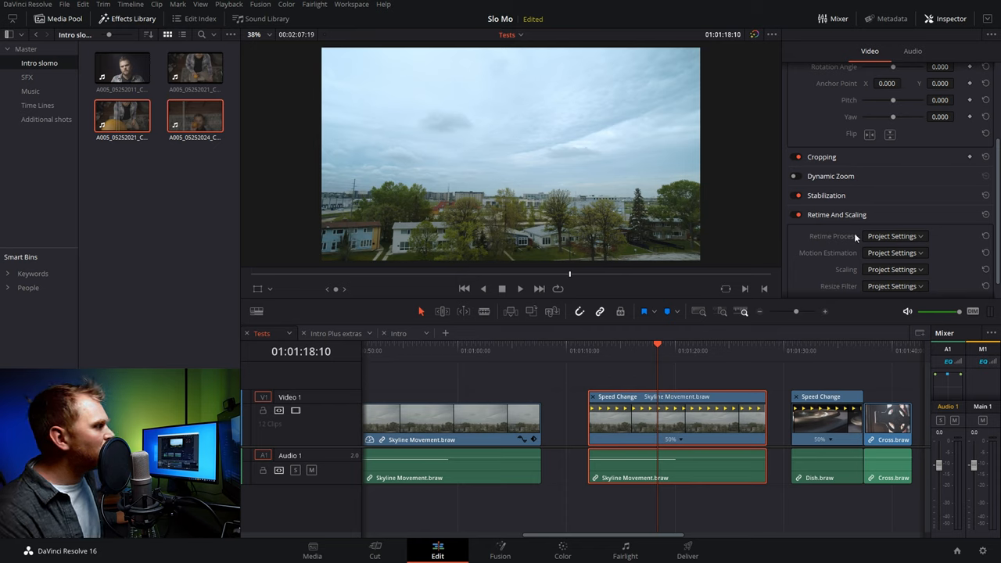
{"action": "left_click", "coordinate": [894, 252]}
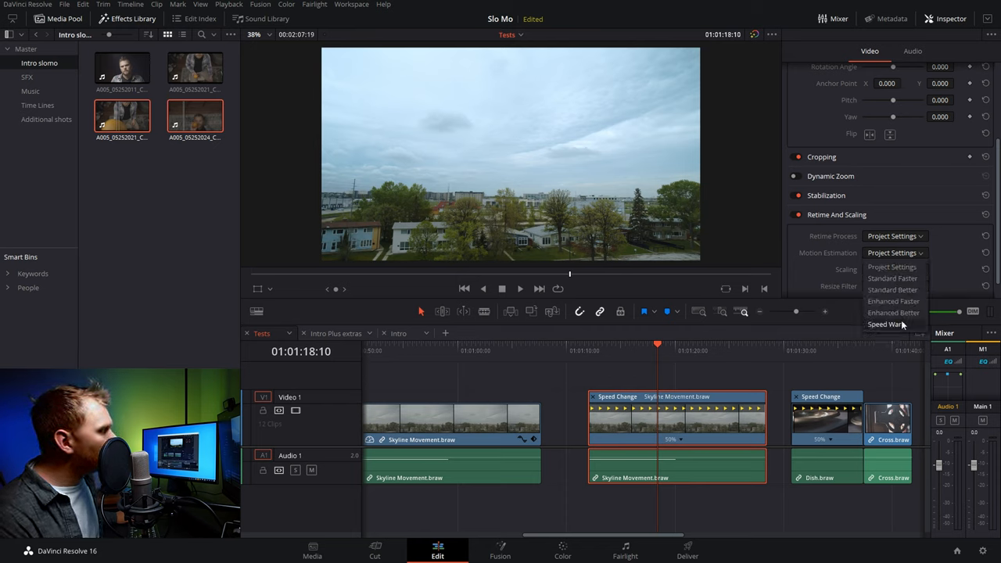
{"action": "left_click", "coordinate": [893, 312]}
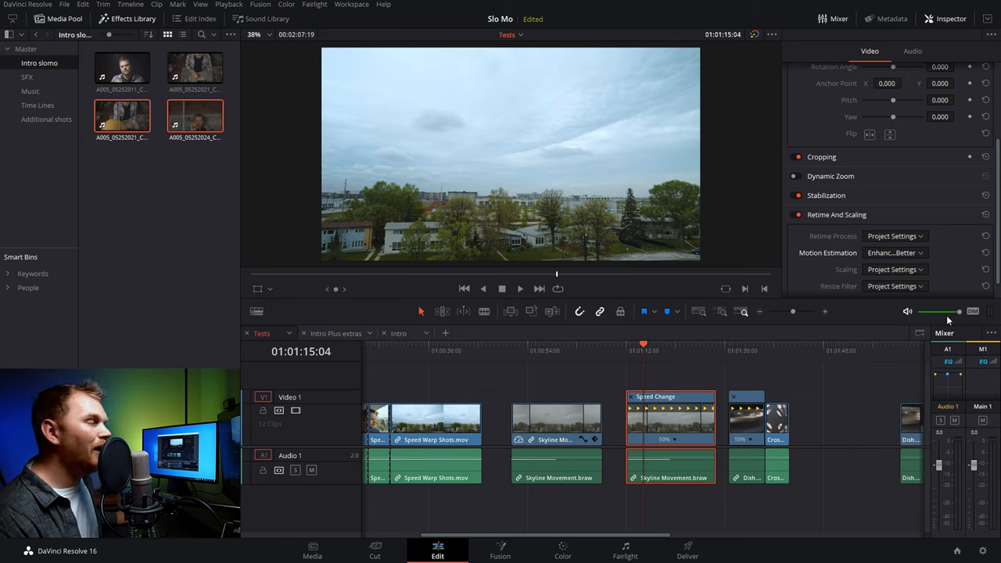
{"action": "left_click", "coordinate": [895, 253]}
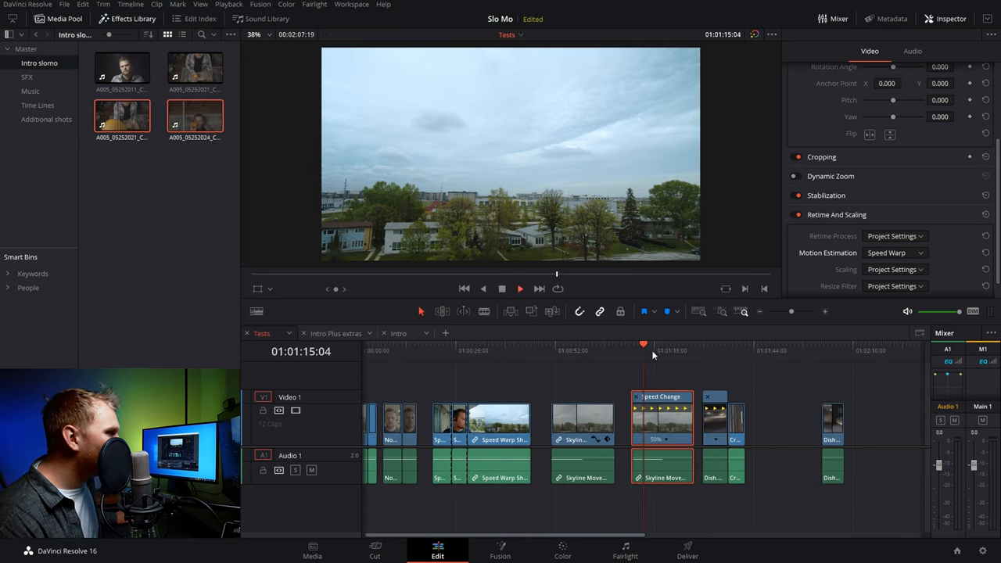
{"action": "left_click", "coordinate": [468, 344]}
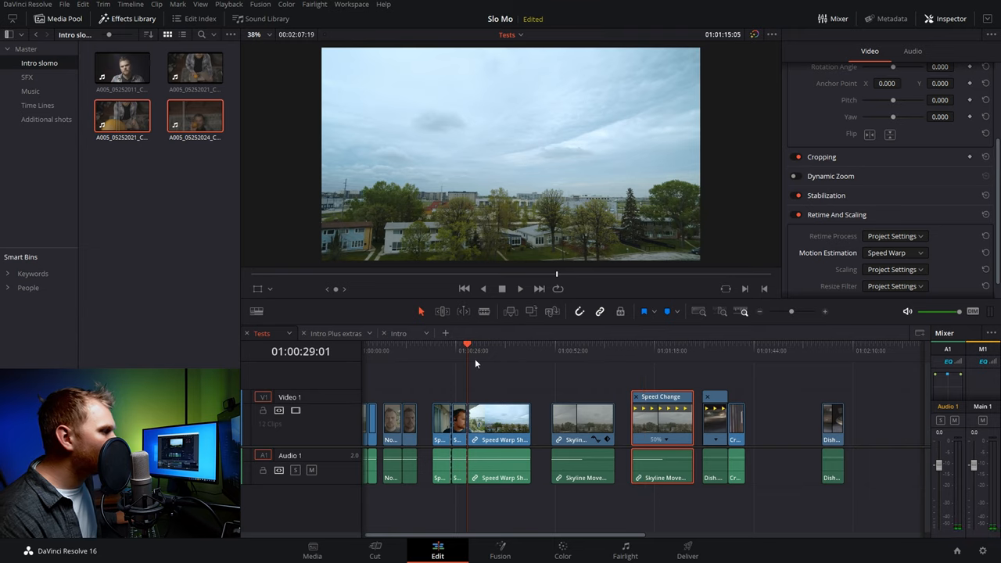
{"action": "left_click", "coordinate": [505, 344]}
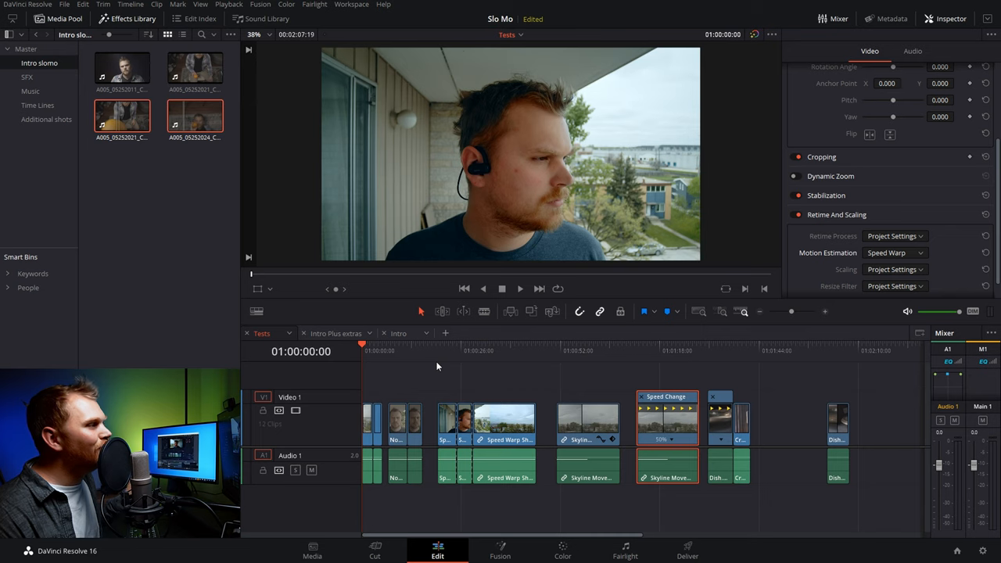
{"action": "mouse_move", "coordinate": [375, 371]}
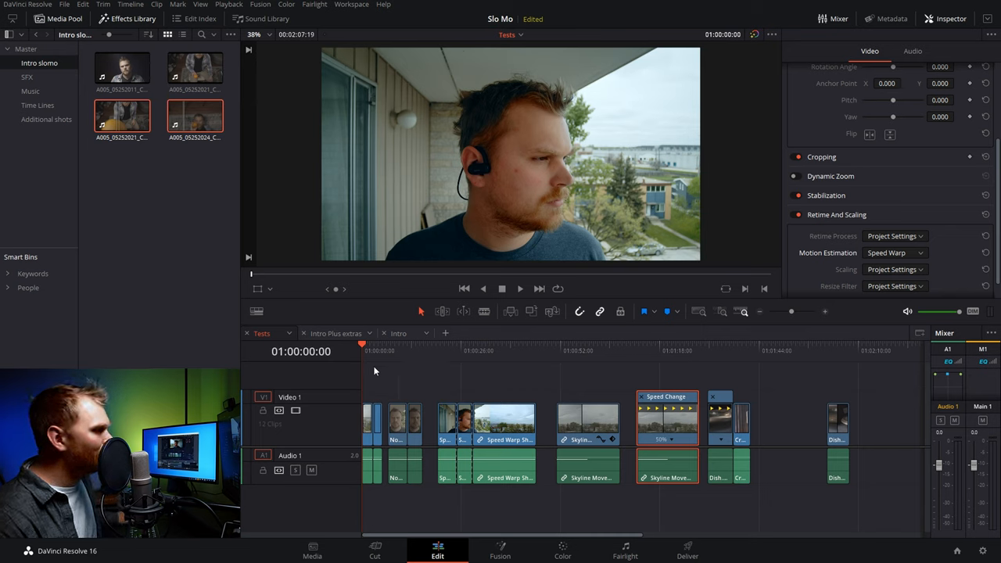